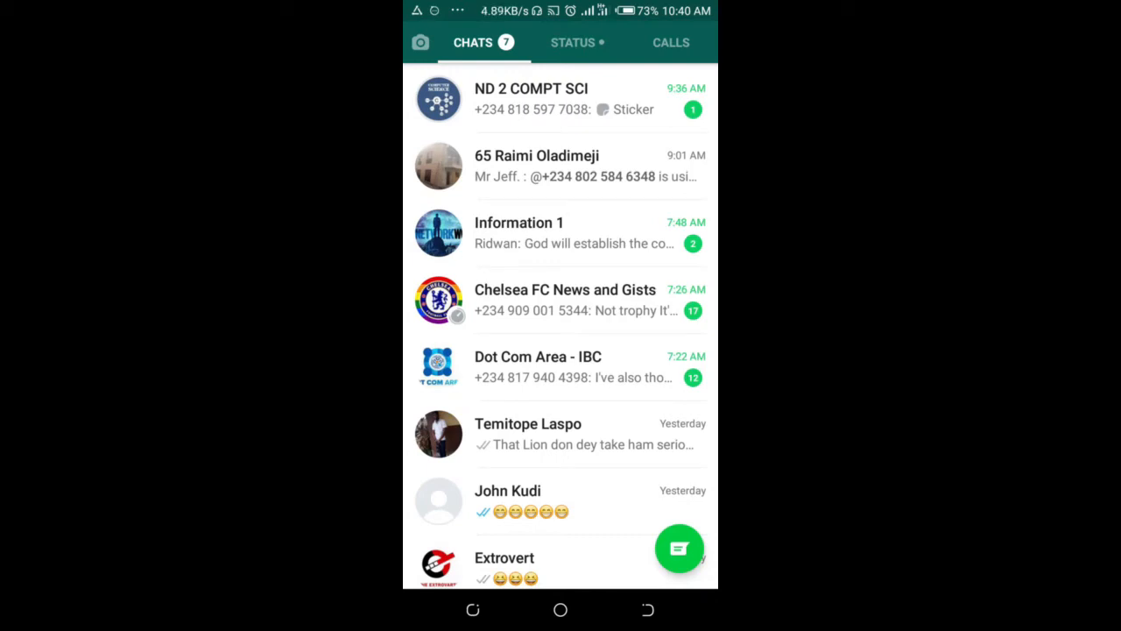
- Enter the top chat and show the attachment menu (document, media, location, contact)
scroll("down", 3)
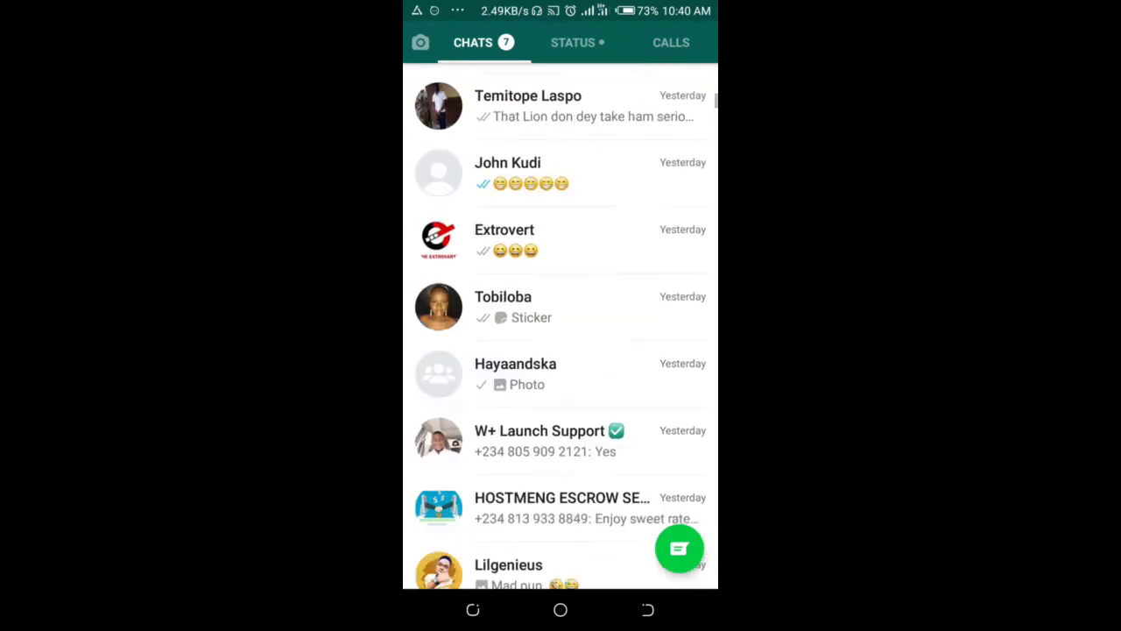
scroll("down", 3)
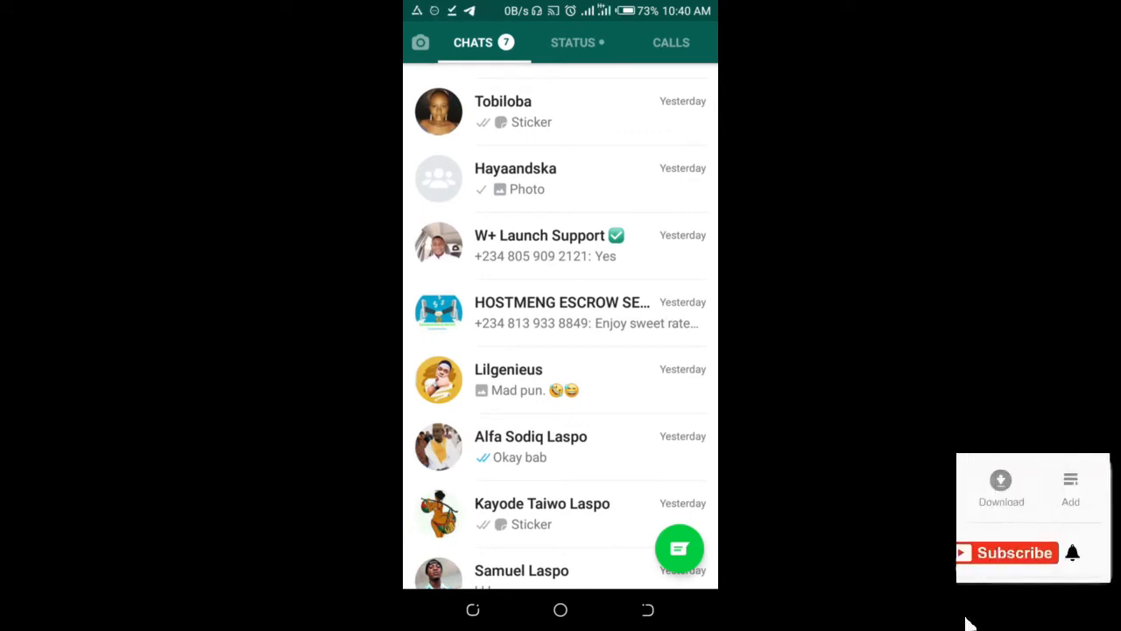
scroll("down", 3)
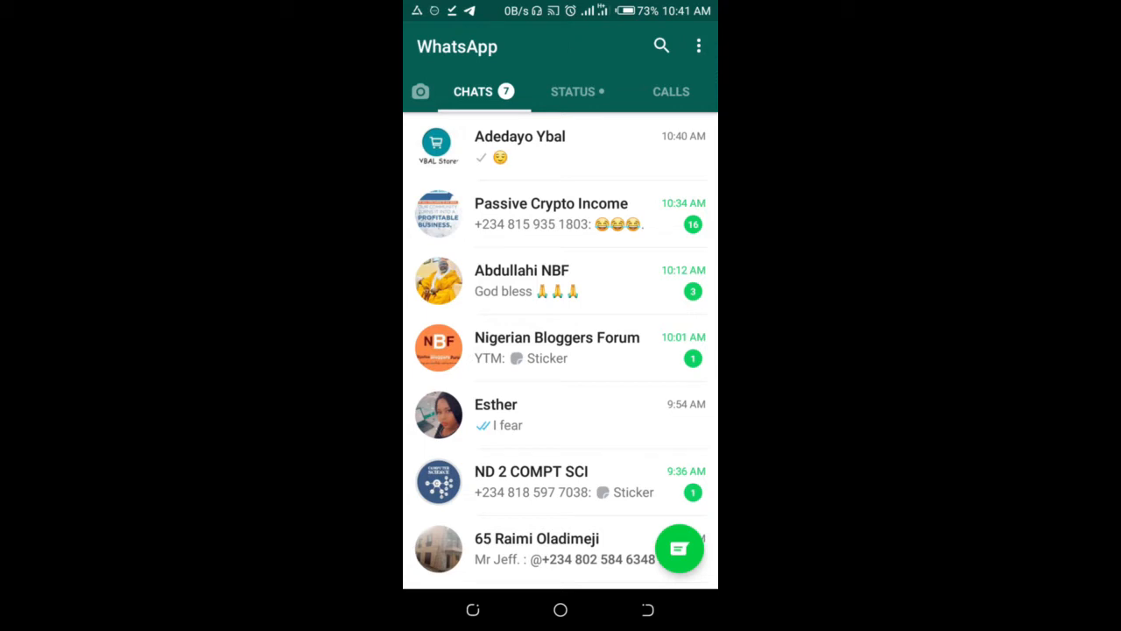
scroll("down", 3)
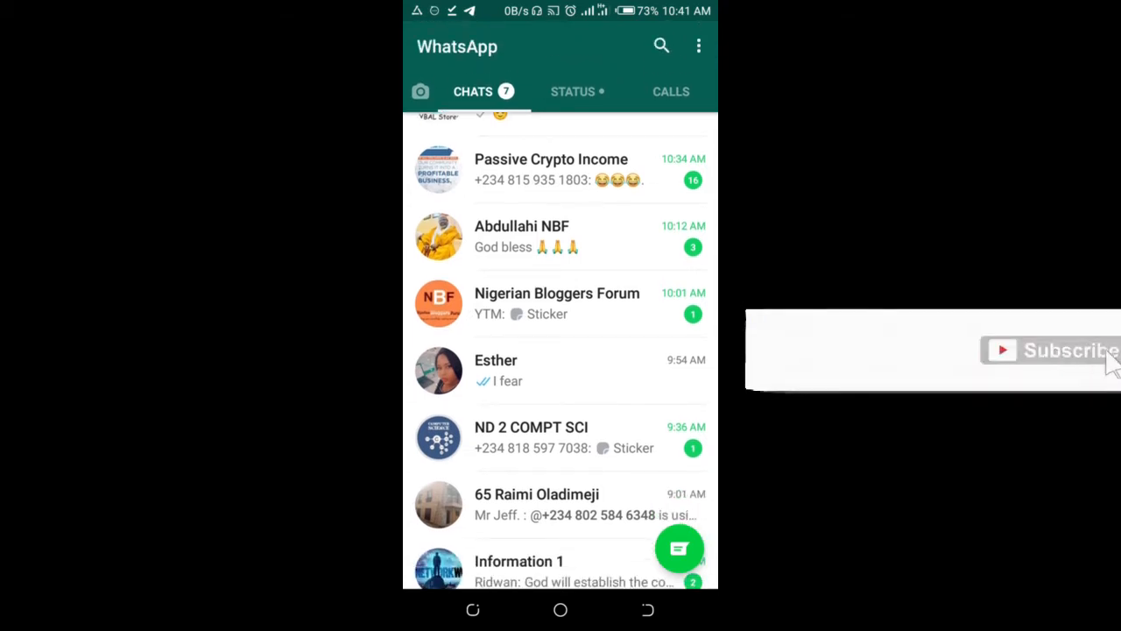
scroll("down", 3)
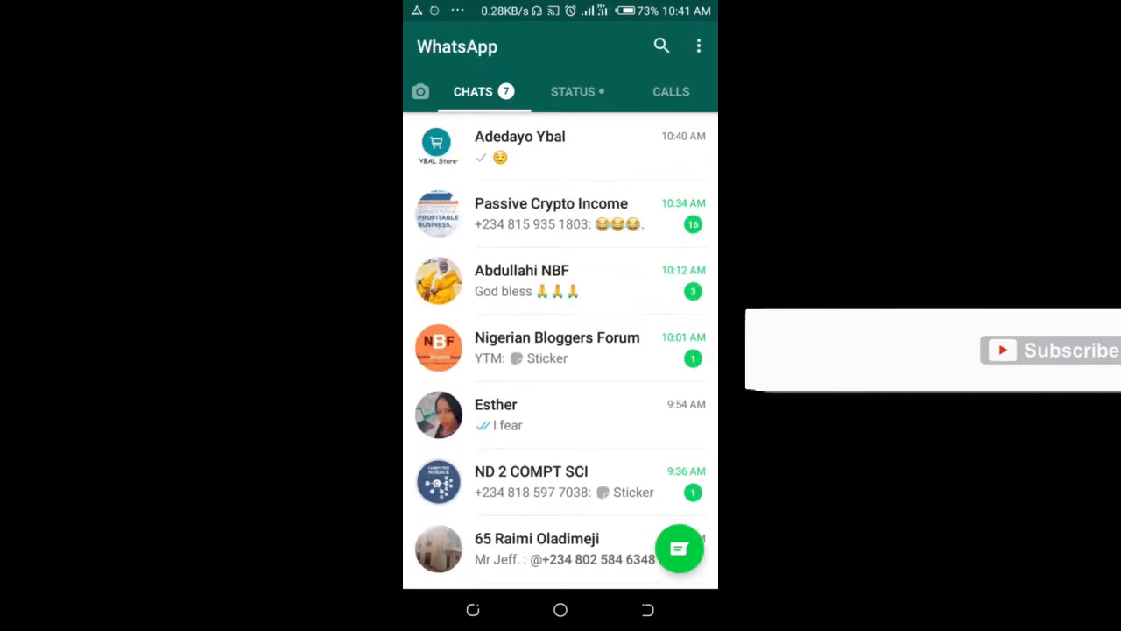
left_click(518, 147)
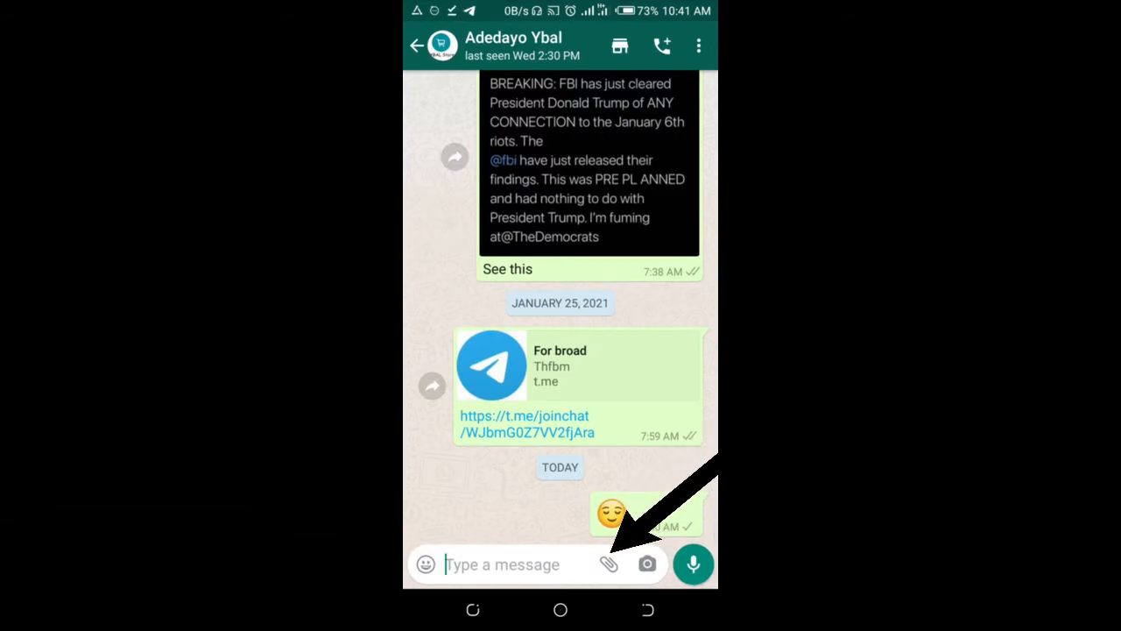
left_click(609, 564)
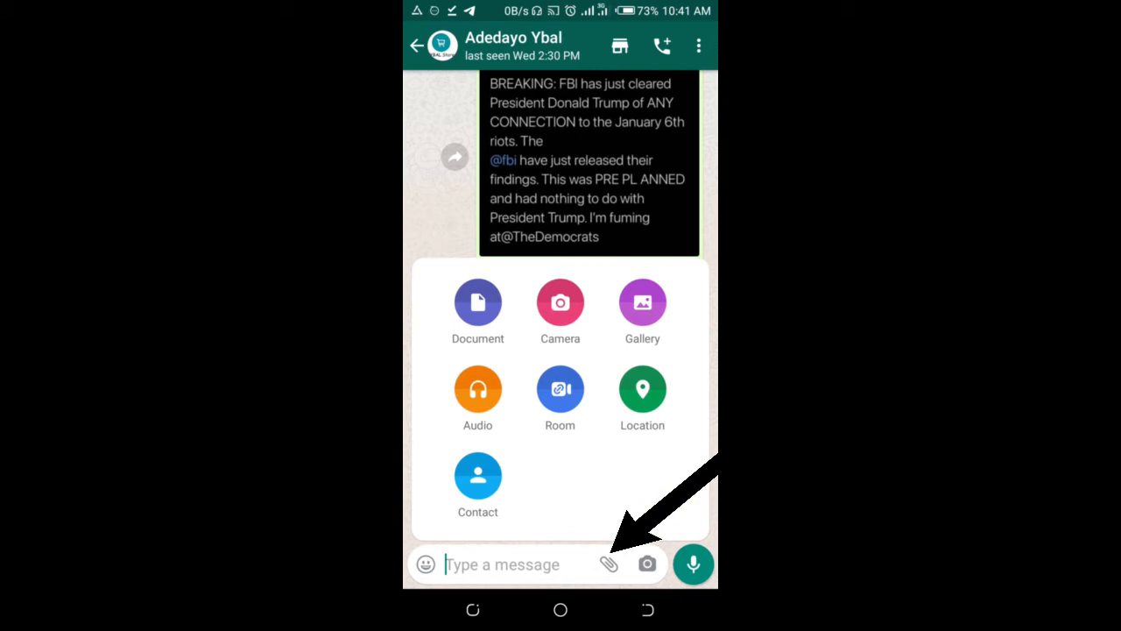
- Attach Coffee-Doughnut-Charts-PowerPoint-Diagram.pptx from Downloads and send it to the chat
left_click(477, 301)
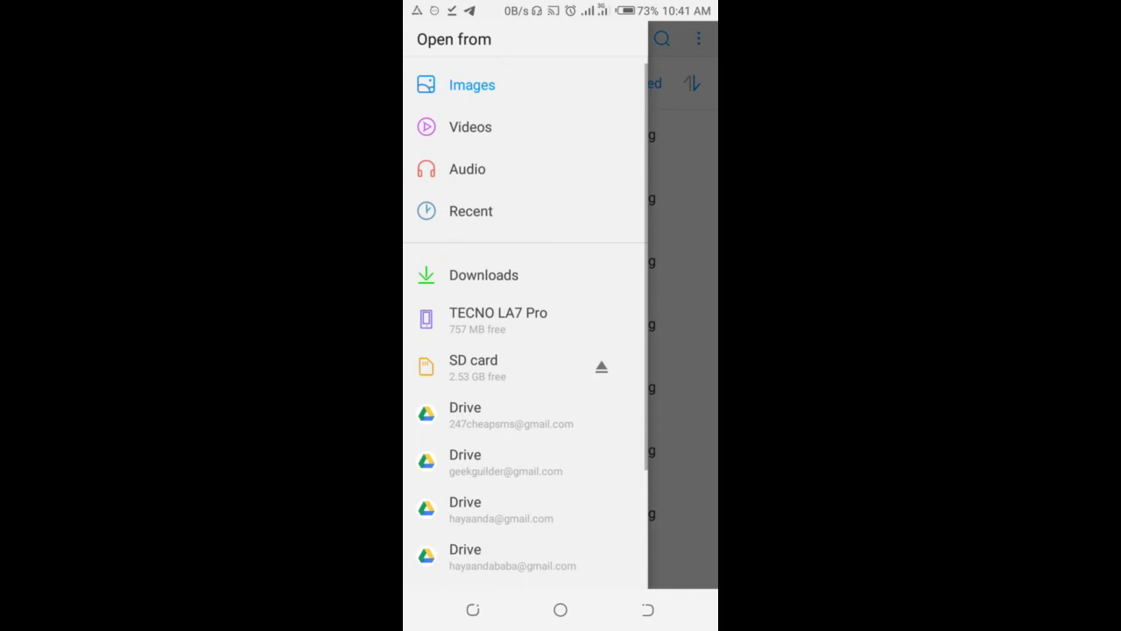
left_click(483, 273)
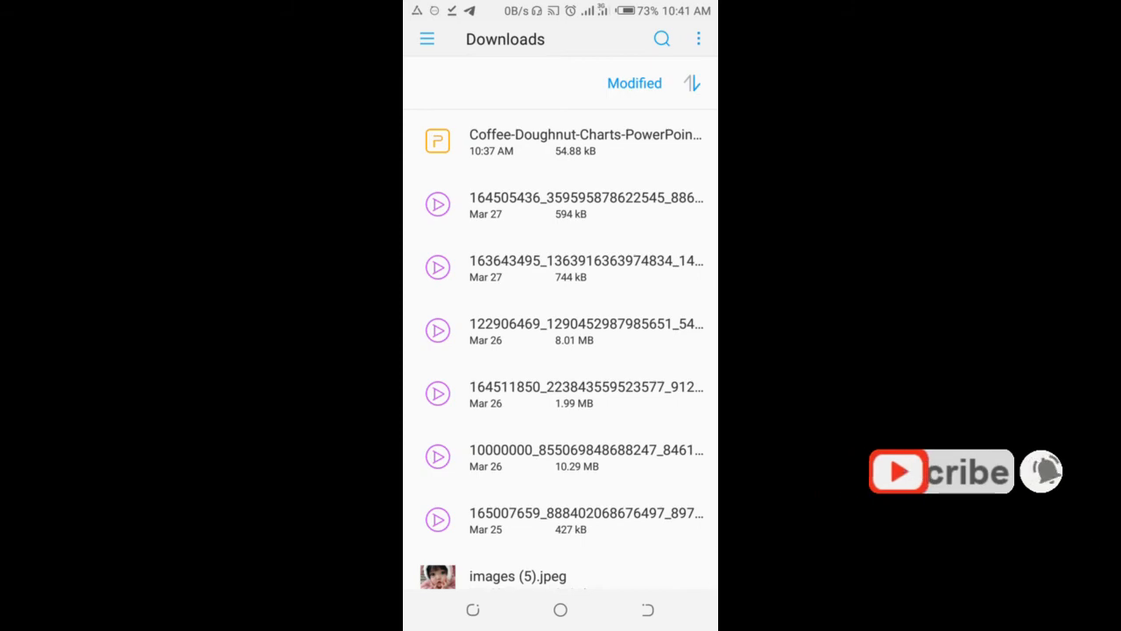
left_click(585, 140)
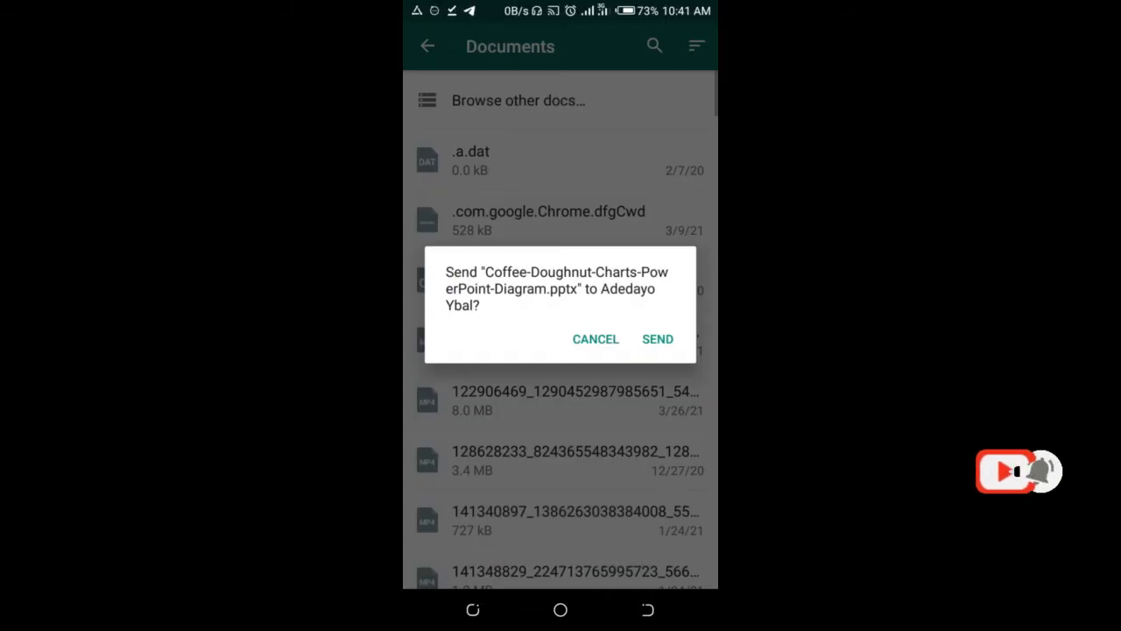
left_click(659, 340)
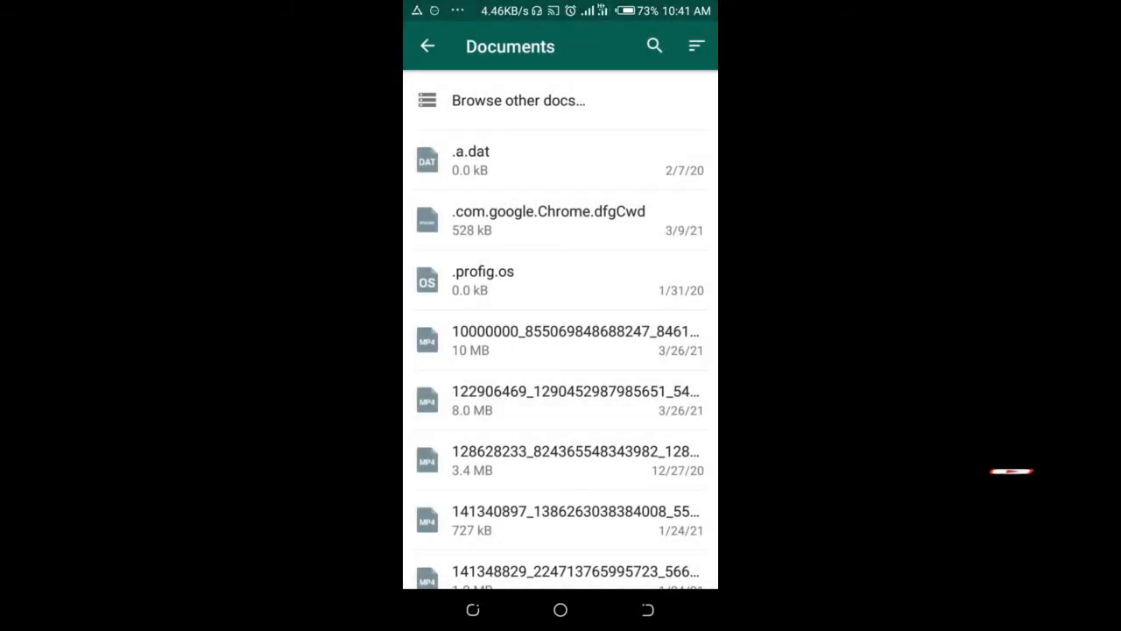